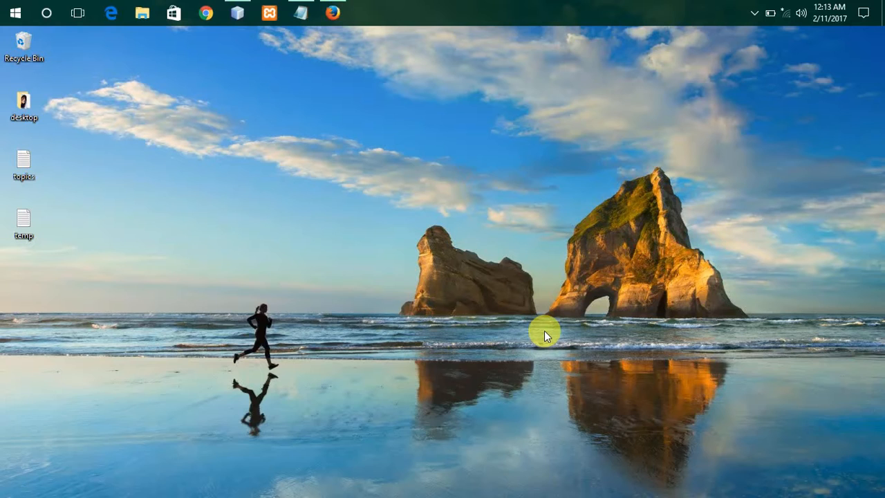
{"action": "mouse_move", "coordinate": [546, 271]}
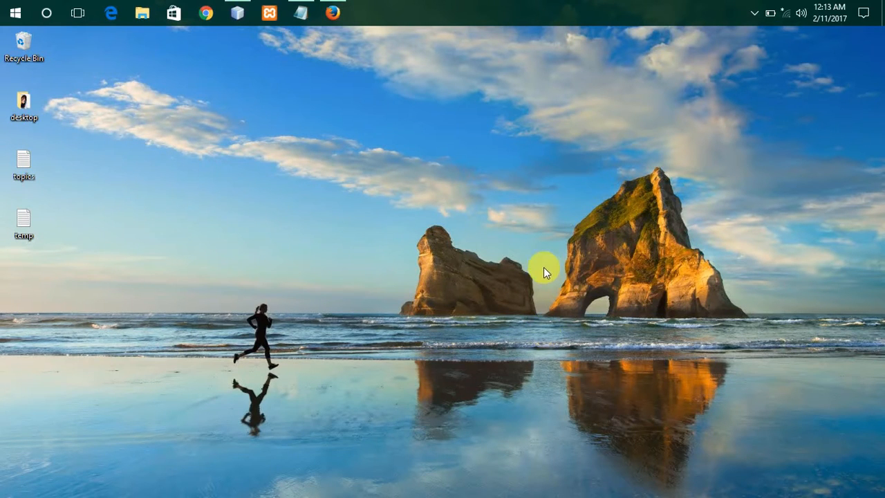
- Refresh the desktop and switch to the temp Notepad note
{"action": "right_click", "coordinate": [545, 270]}
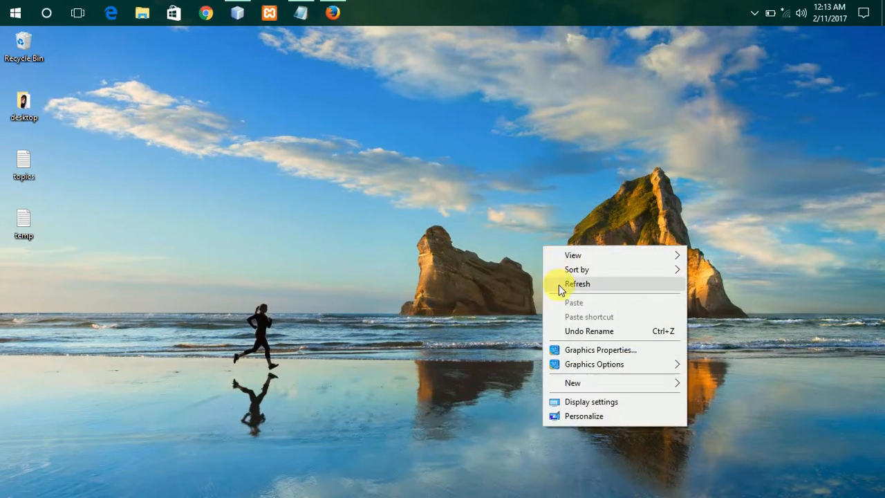
{"action": "left_click", "coordinate": [577, 283]}
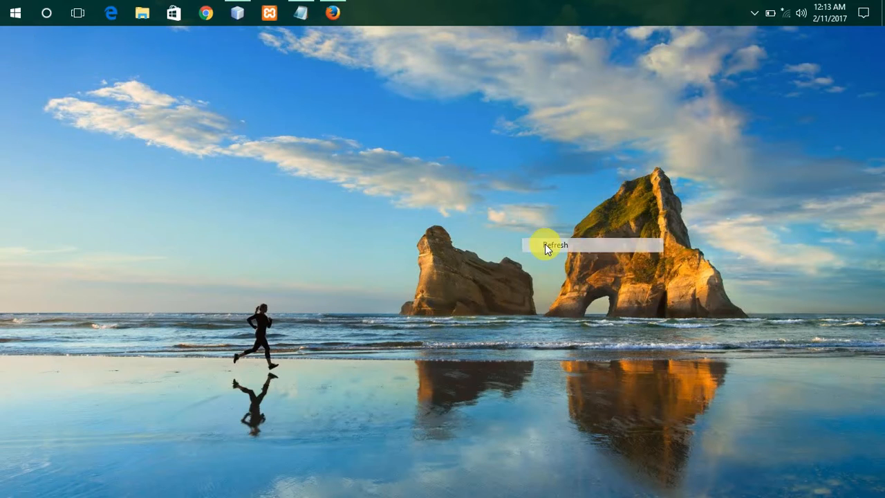
{"action": "left_click", "coordinate": [555, 245]}
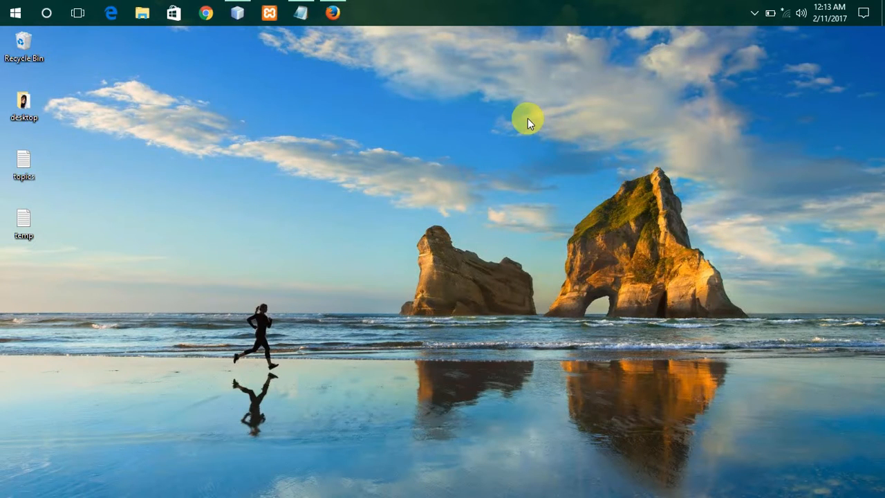
{"action": "mouse_move", "coordinate": [294, 14]}
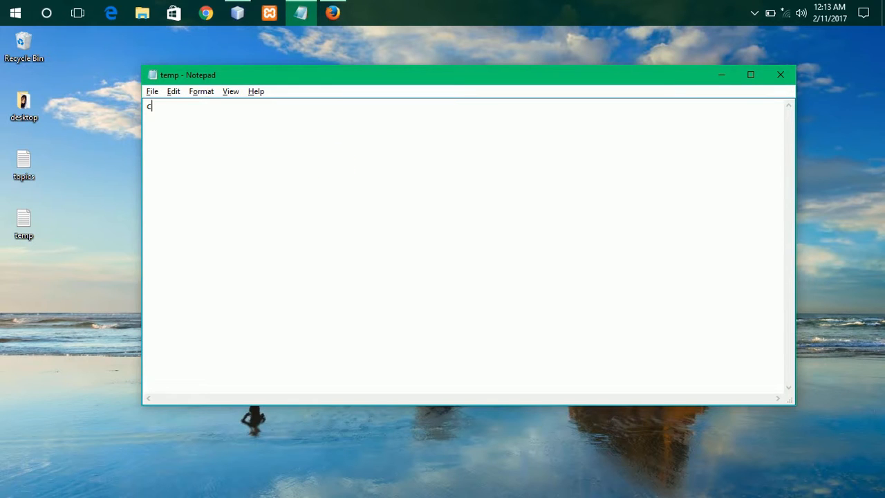
- Type 'comments' and the example line '<!-- comment -->', then select all text
{"action": "type", "text": "omments"}
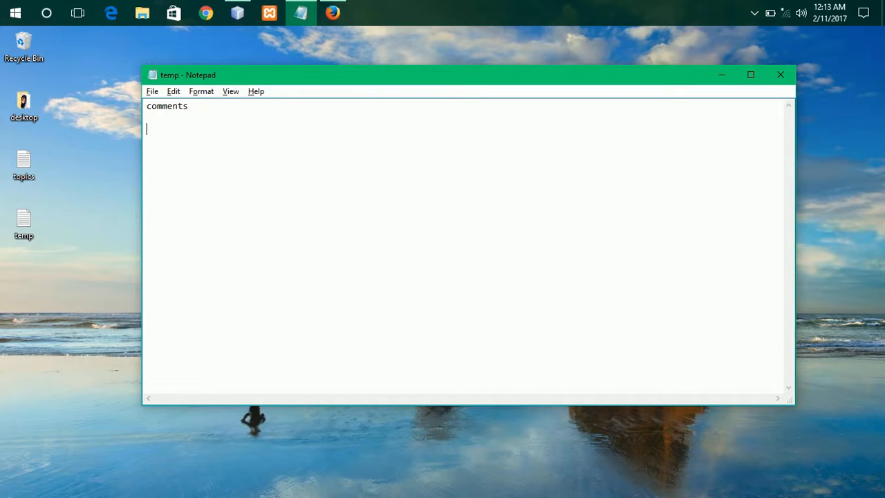
{"action": "type", "text": "<"}
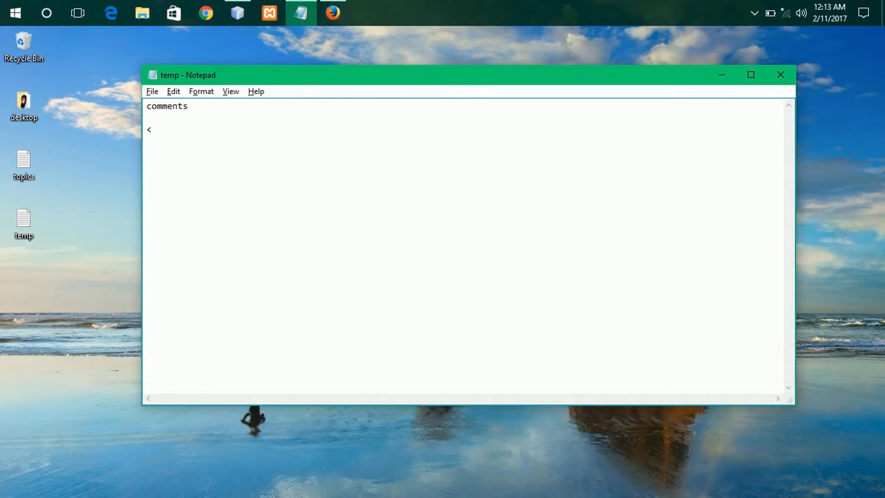
{"action": "type", "text": "!"}
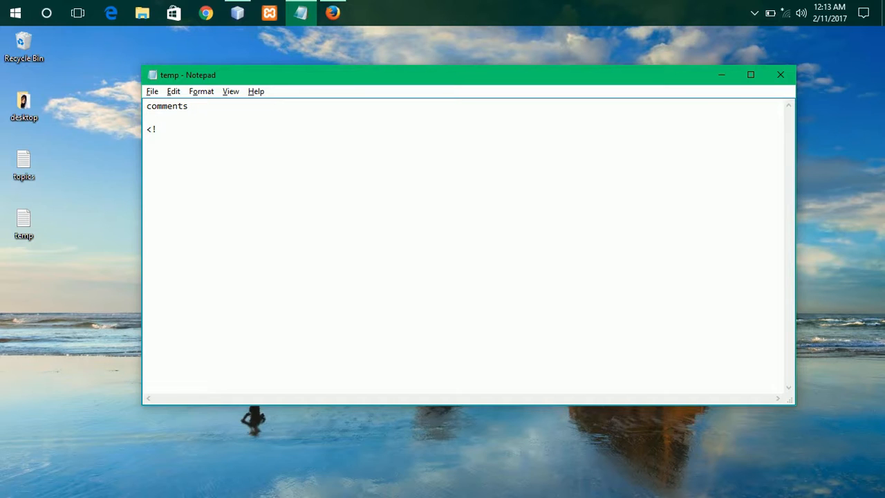
{"action": "type", "text": "--  co"}
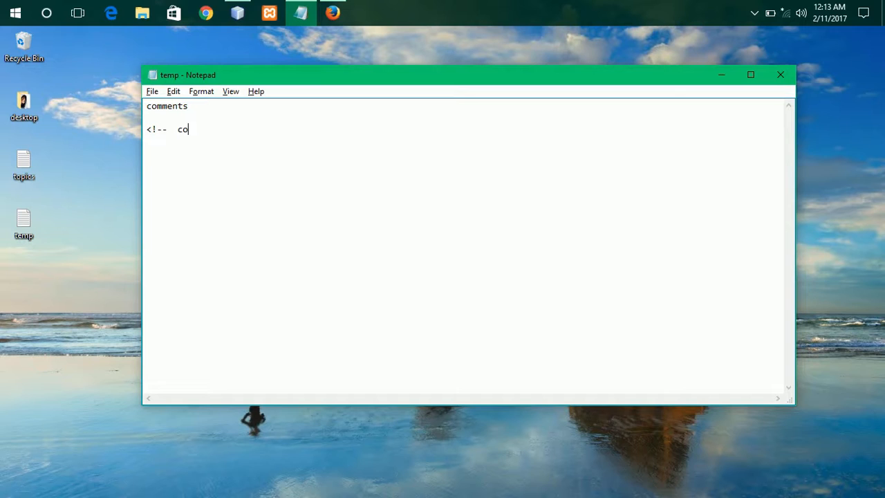
{"action": "type", "text": "mment"}
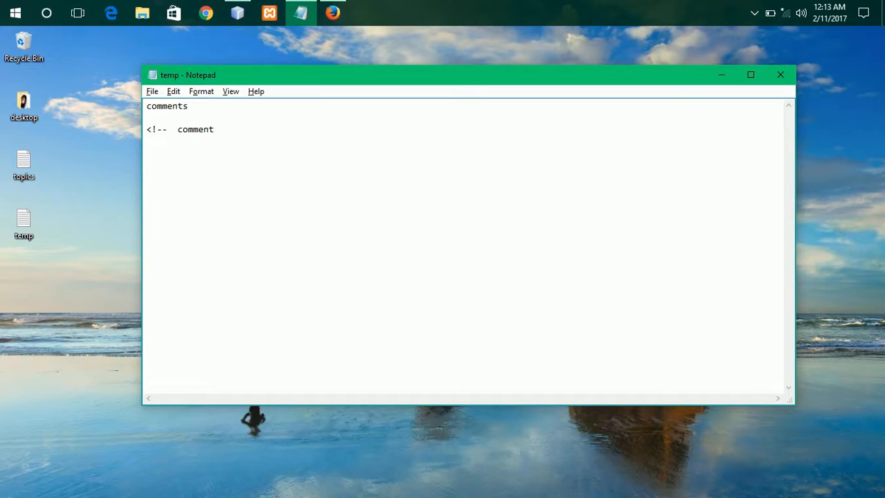
{"action": "type", "text": "-->"}
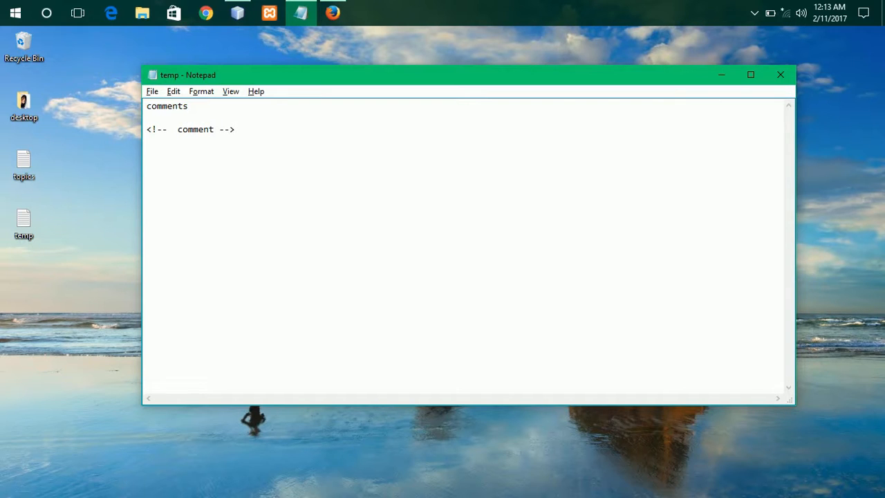
{"action": "key", "text": "ctrl+a"}
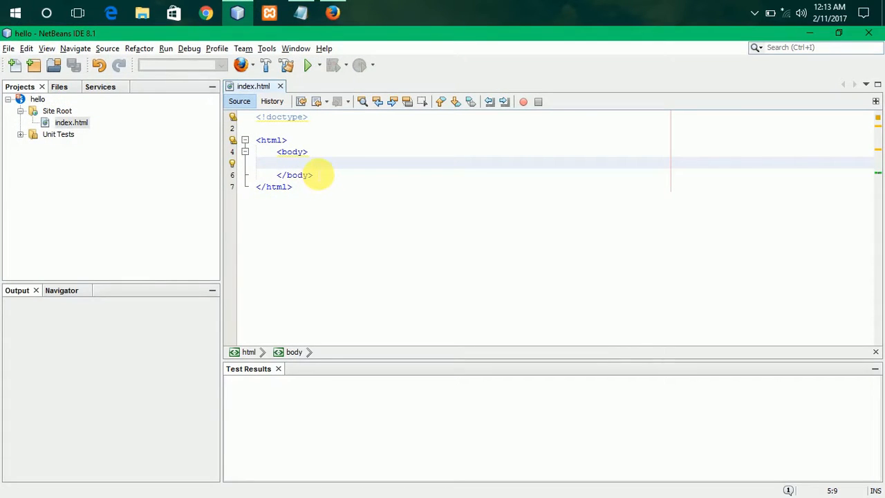
- Add <p>this is a paragraph</p> to the body and begin a comment with '<!'
{"action": "type", "text": "<p></p>"}
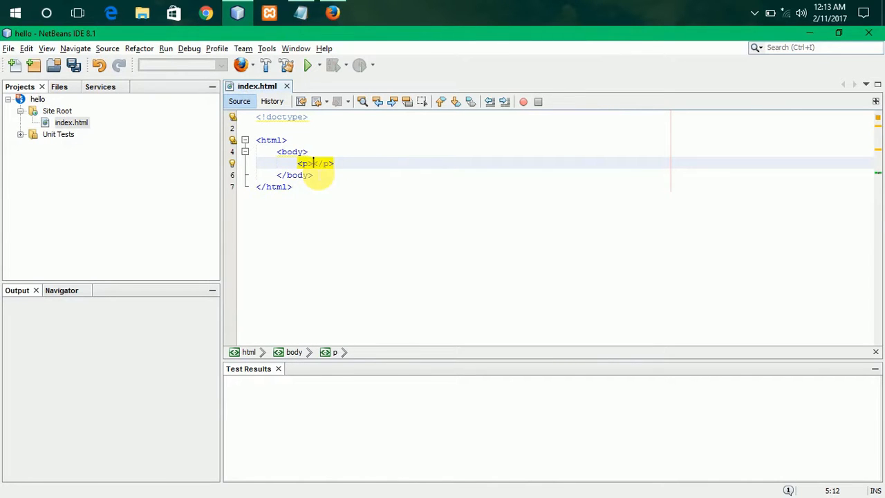
{"action": "type", "text": "this"}
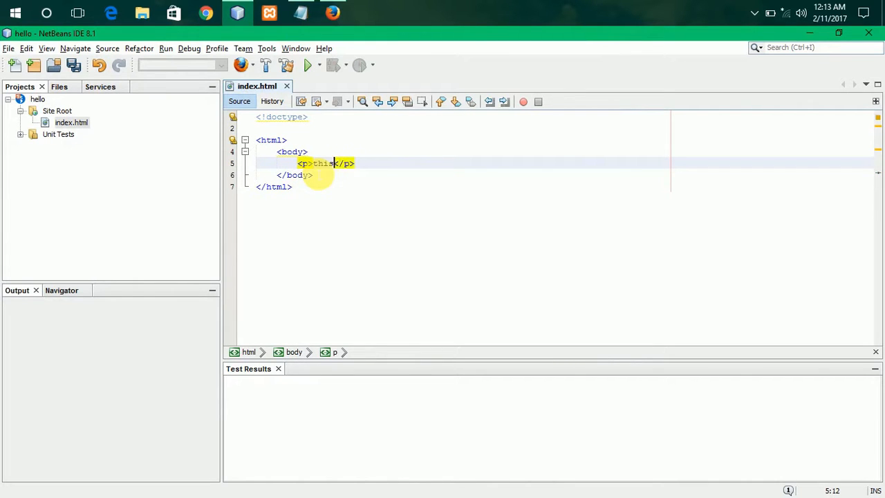
{"action": "type", "text": "is"}
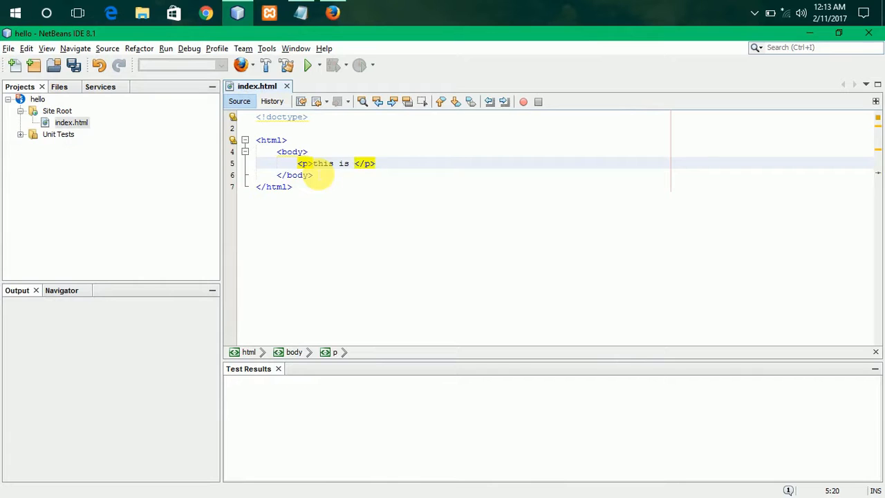
{"action": "type", "text": "a pr"}
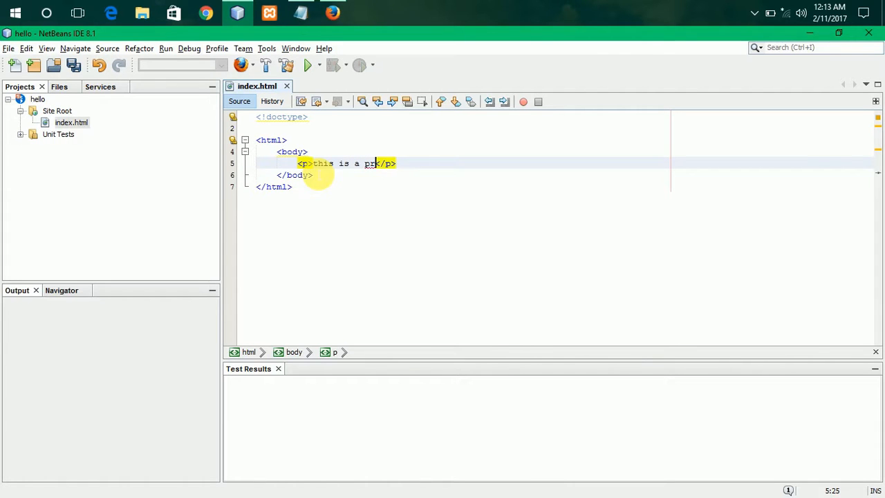
{"action": "type", "text": "aragraph"}
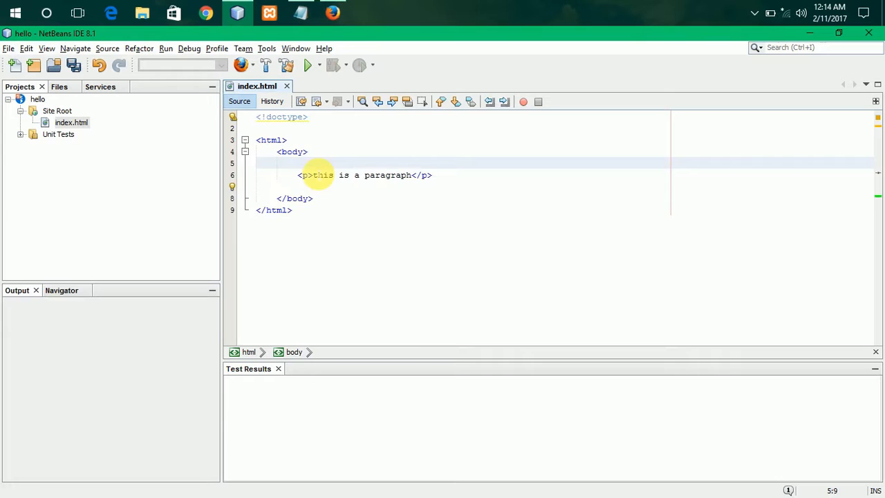
{"action": "type", "text": "<!-- this is p"}
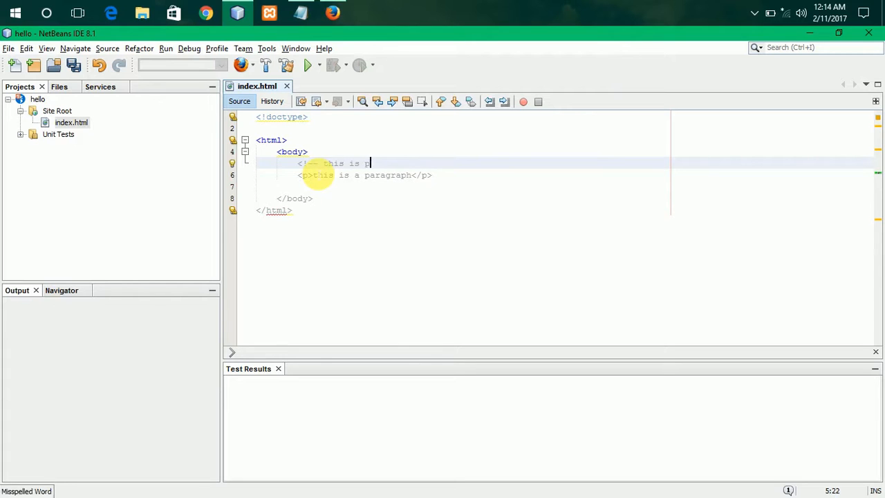
- Close the 'this is p tag' comment, save, and check the page in Firefox
{"action": "type", "text": "tag"}
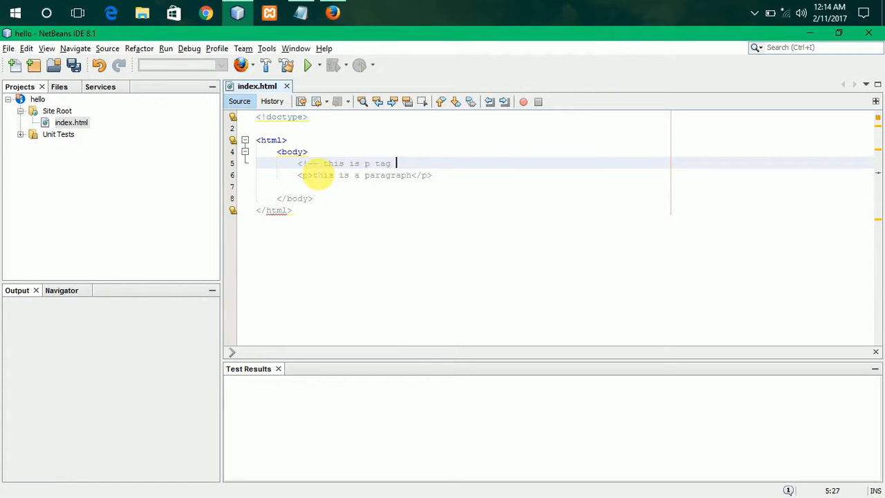
{"action": "type", "text": "-->"}
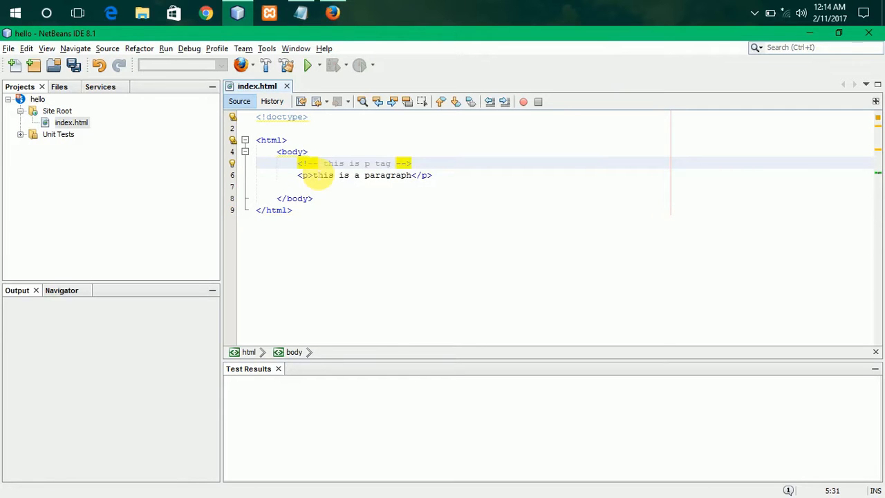
{"action": "key", "text": "ctrl+s"}
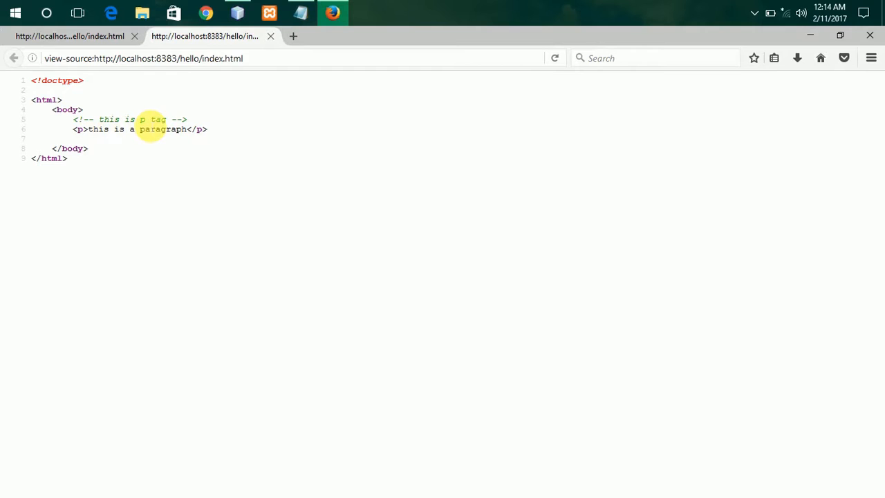
{"action": "left_click", "coordinate": [270, 35]}
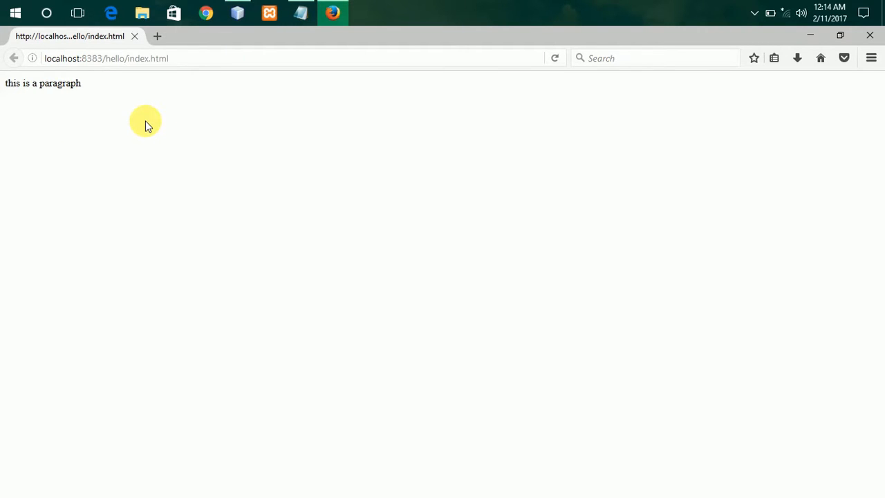
{"action": "left_click", "coordinate": [237, 12]}
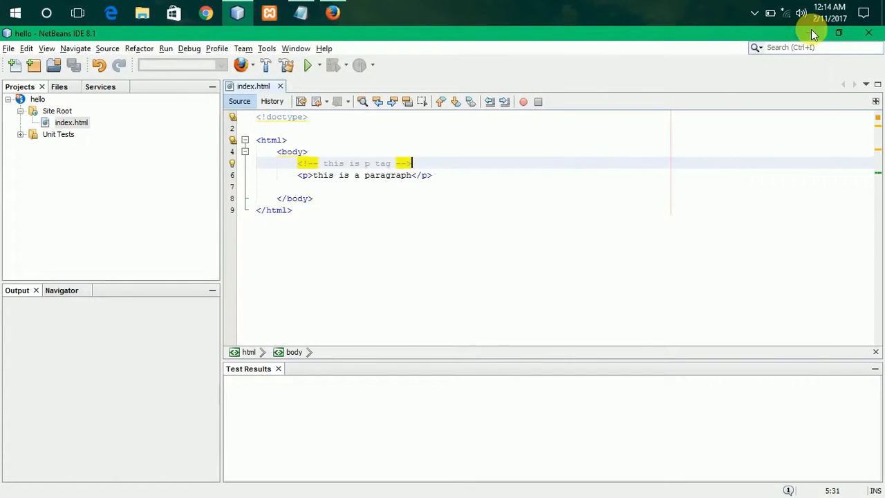
- Delete the 'this is p tag' comment and type a new '<' above the paragraph
{"action": "left_click", "coordinate": [434, 175]}
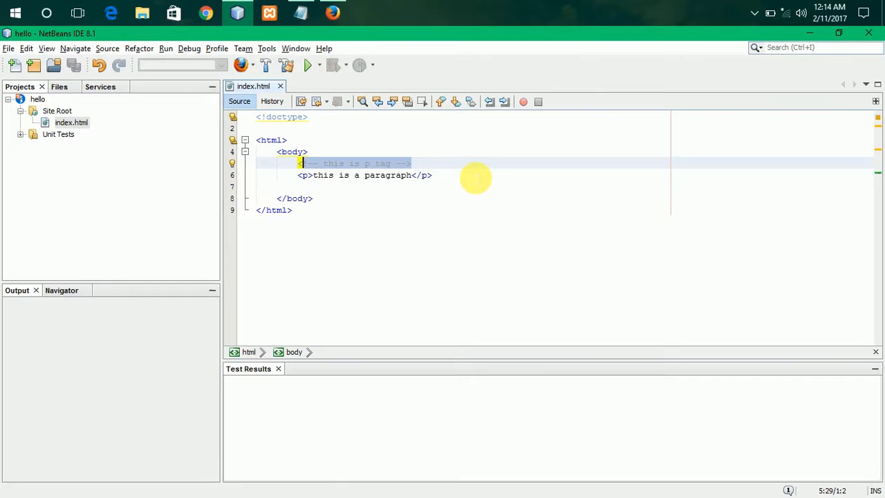
{"action": "key", "text": "Delete"}
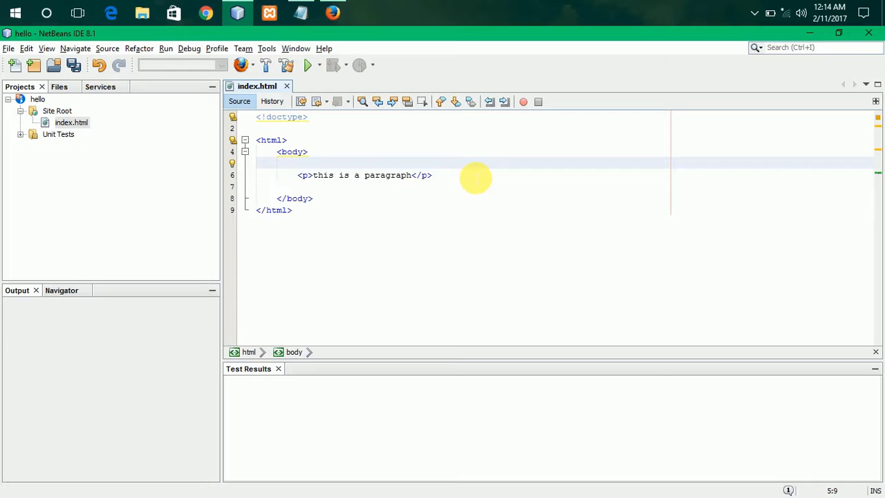
{"action": "left_click", "coordinate": [298, 162]}
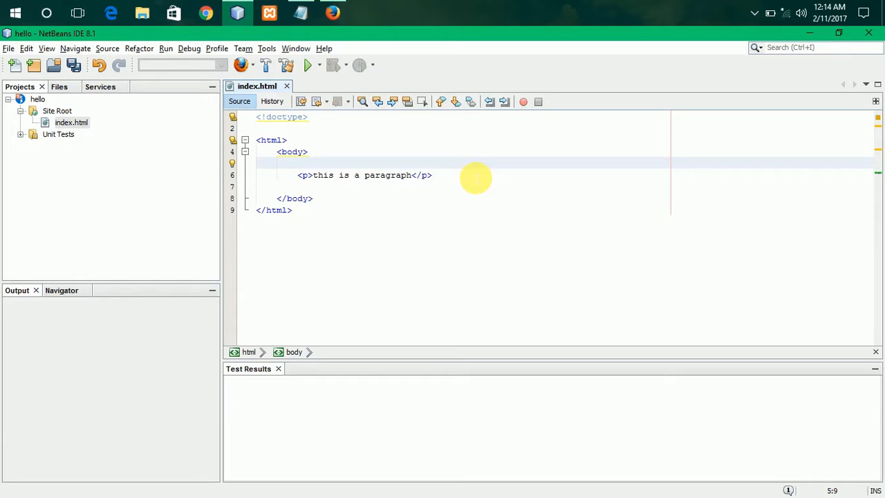
{"action": "type", "text": "<"}
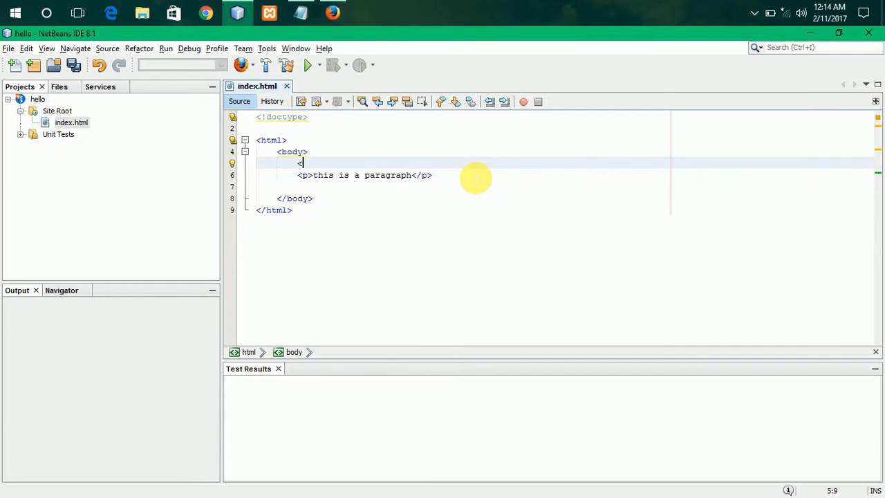
- Write the opening conditional comment <!--[if IE 8]> above the paragraph
{"action": "type", "text": "!--"}
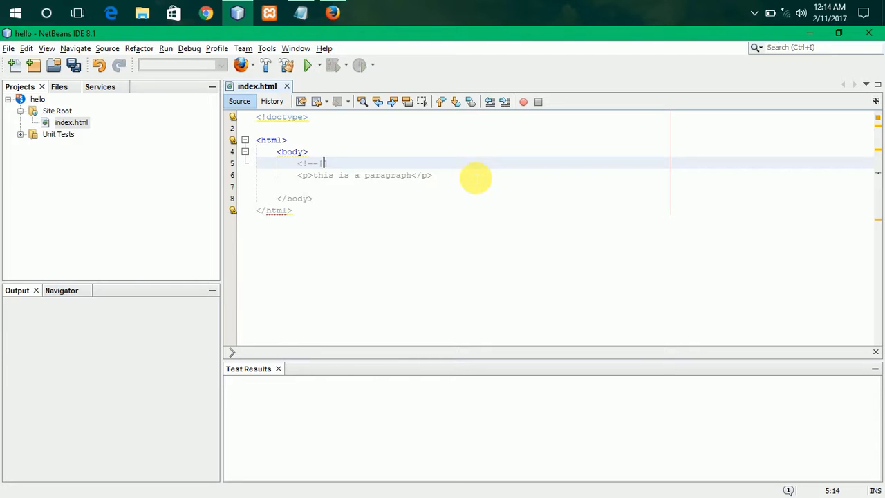
{"action": "type", "text": "[if IE"}
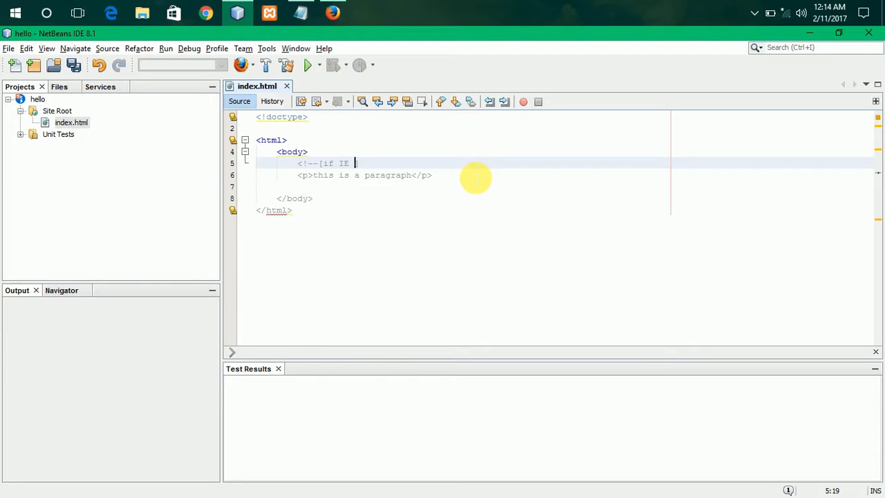
{"action": "type", "text": "8]"}
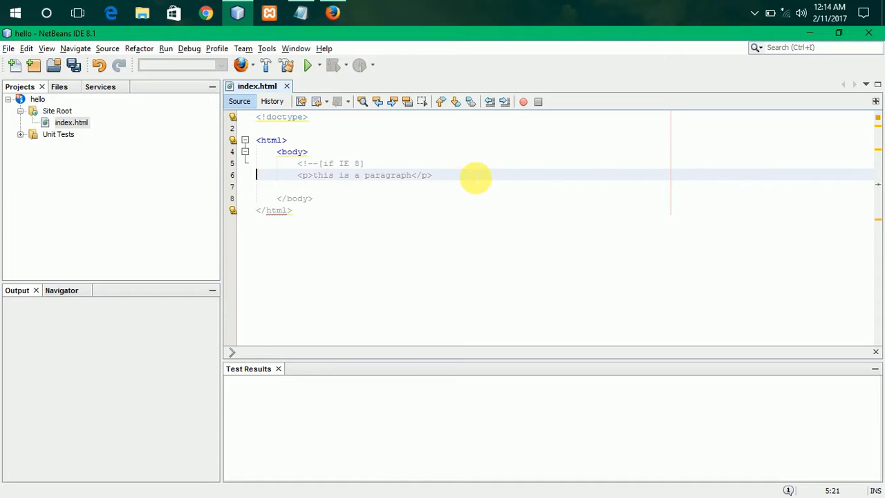
{"action": "left_click", "coordinate": [366, 163]}
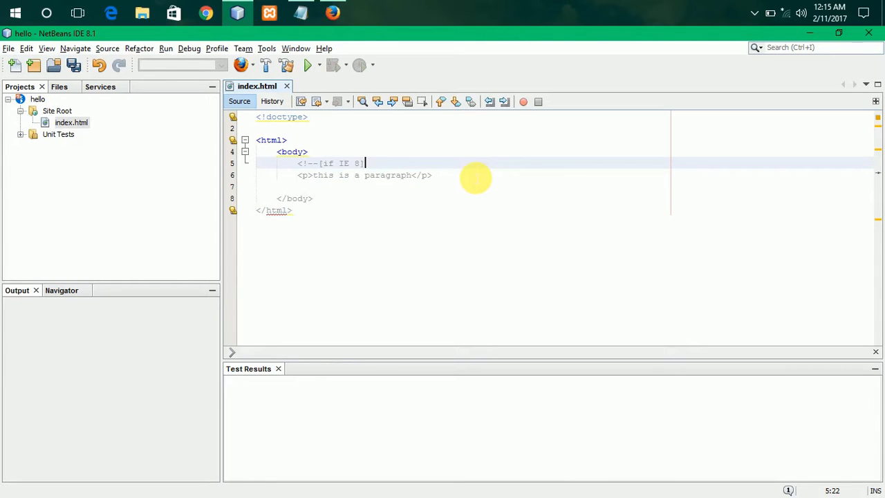
{"action": "type", "text": ">"}
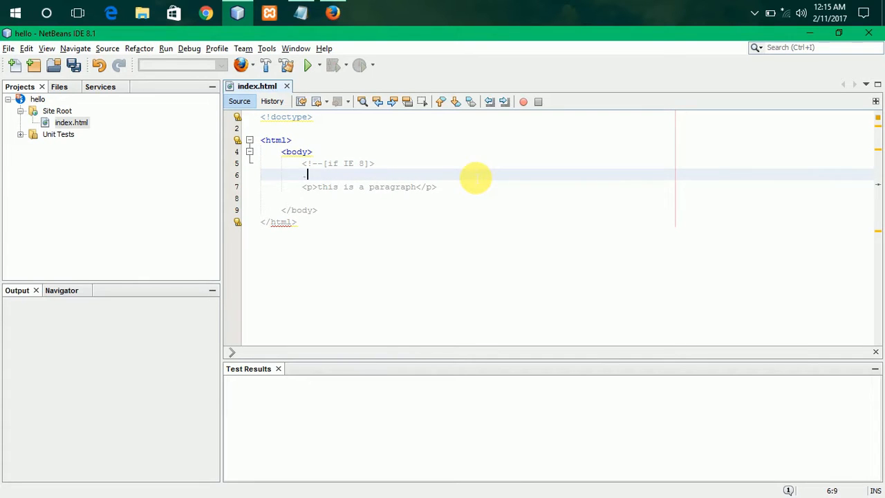
- Add the '.. html code' placeholder line and close the block with <![endif]-->
{"action": "type", "text": ".. H"}
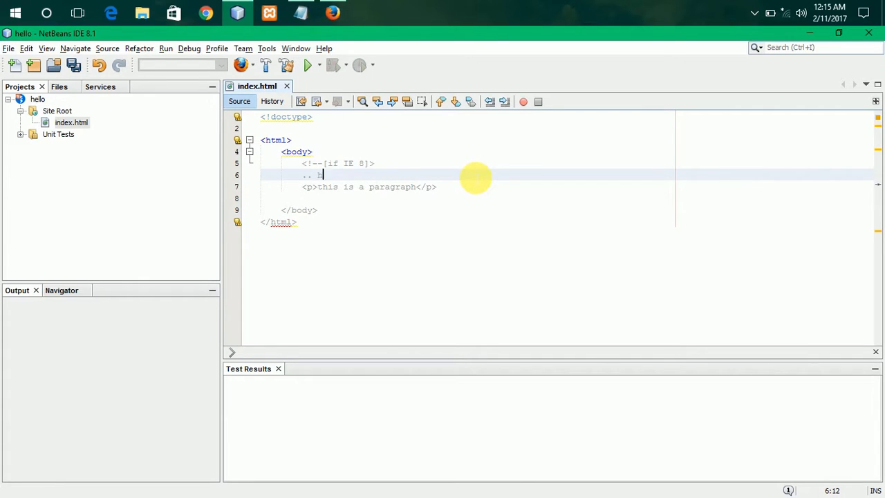
{"action": "type", "text": "html code"}
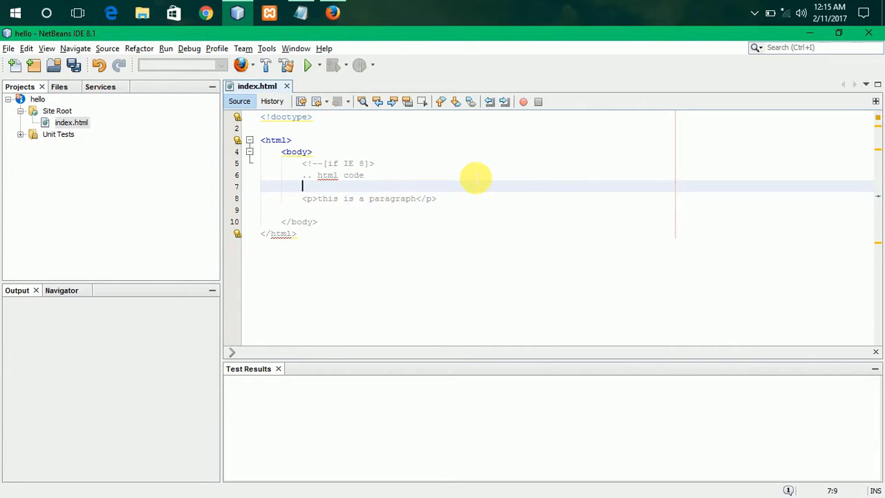
{"action": "type", "text": "<>"}
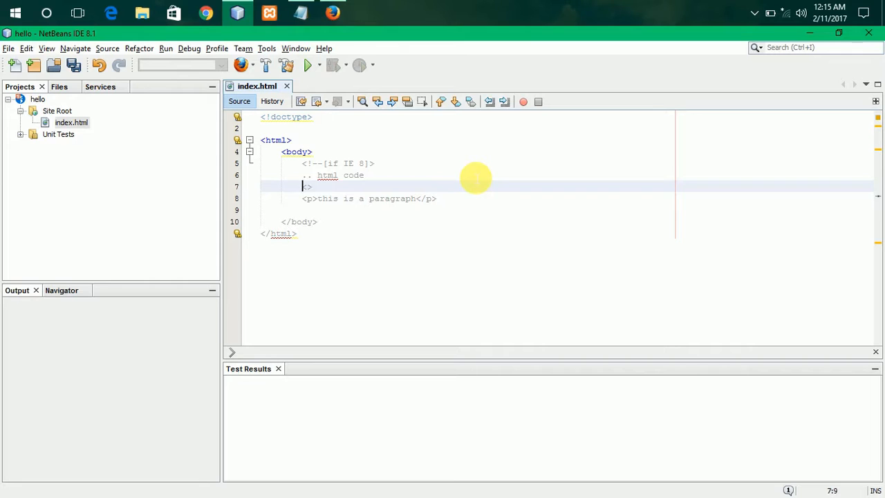
{"action": "type", "text": "!"}
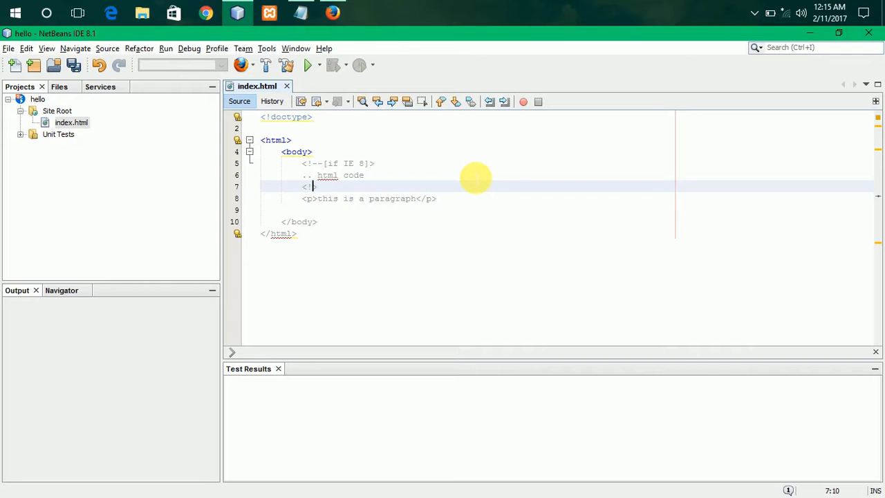
{"action": "type", "text": ">"}
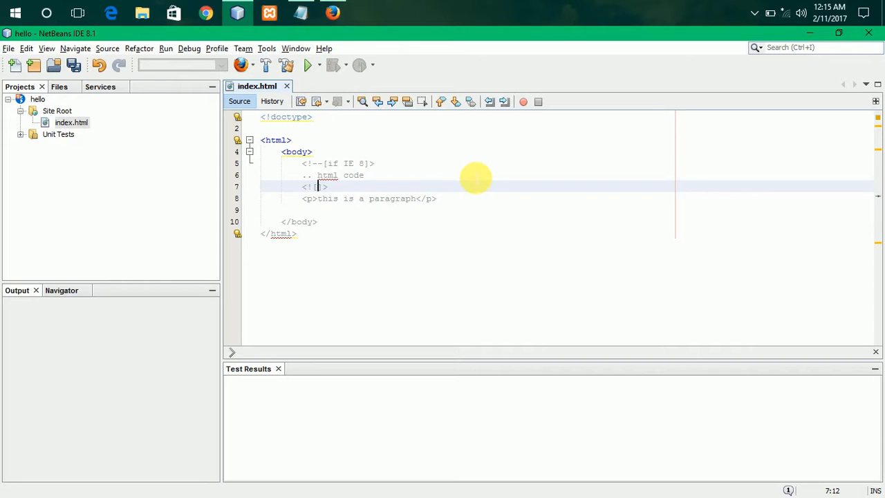
{"action": "type", "text": "endif"}
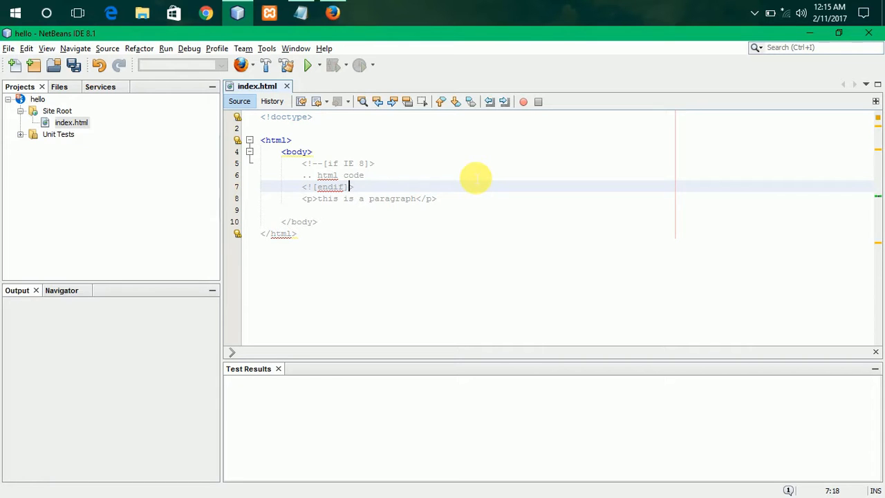
{"action": "type", "text": ">"}
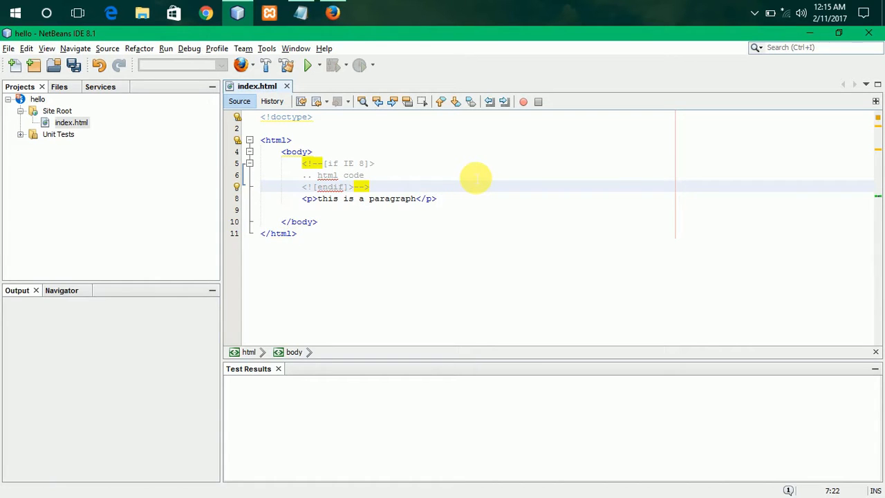
- Save index.html, review the IE 8 conditional comment block, then bring up the desktop menu
{"action": "key", "text": "ctrl+s"}
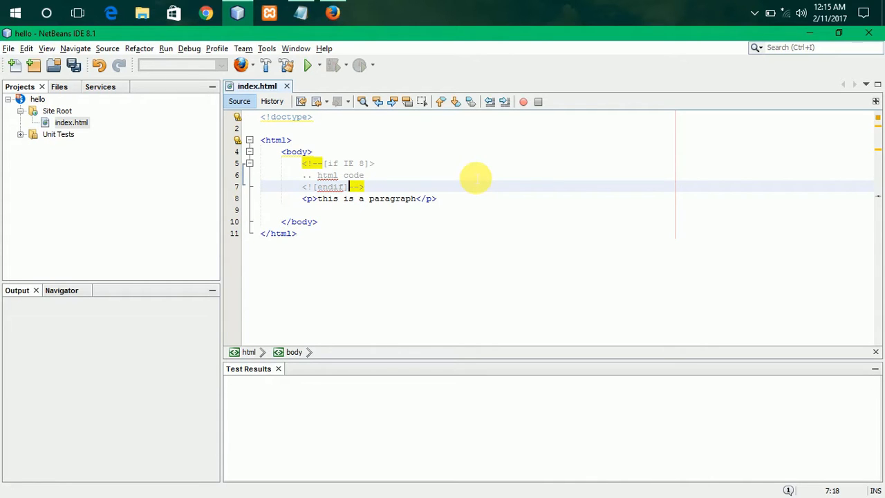
{"action": "key", "text": "ctrl+s"}
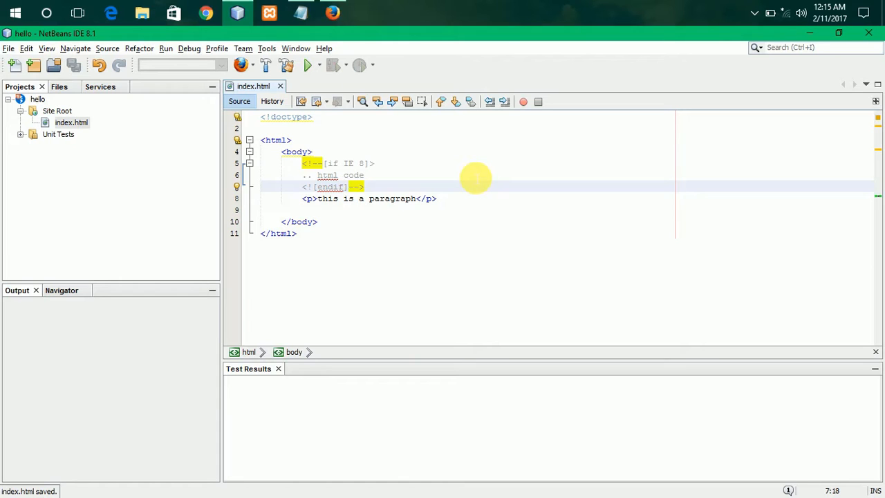
{"action": "left_click", "coordinate": [364, 186]}
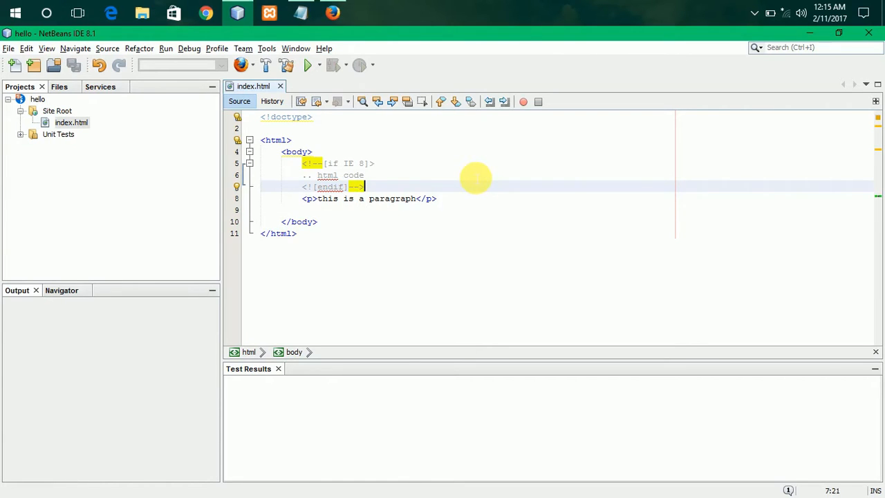
{"action": "left_click_drag", "start_coordinate": [365, 186], "coordinate": [314, 163]}
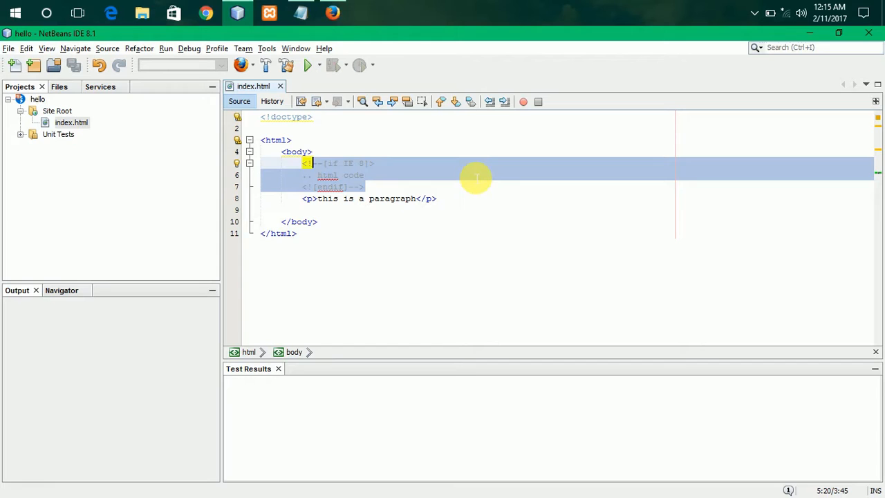
{"action": "left_click", "coordinate": [302, 186]}
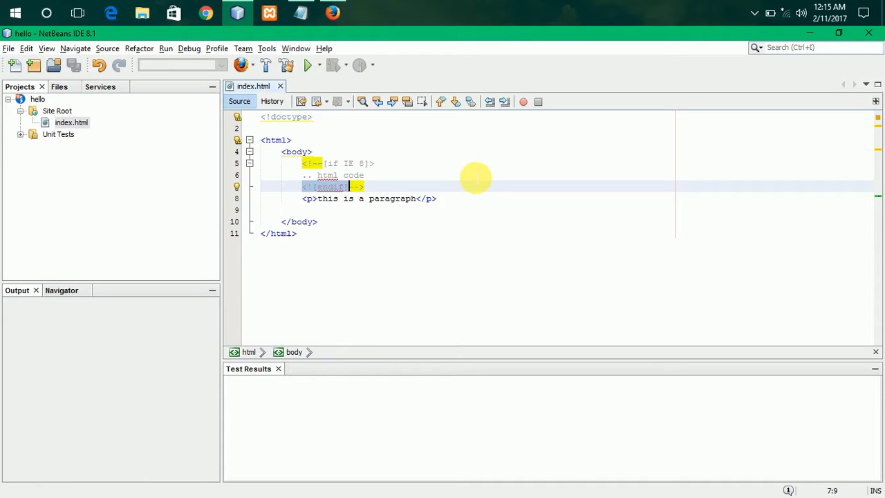
{"action": "left_click", "coordinate": [312, 151]}
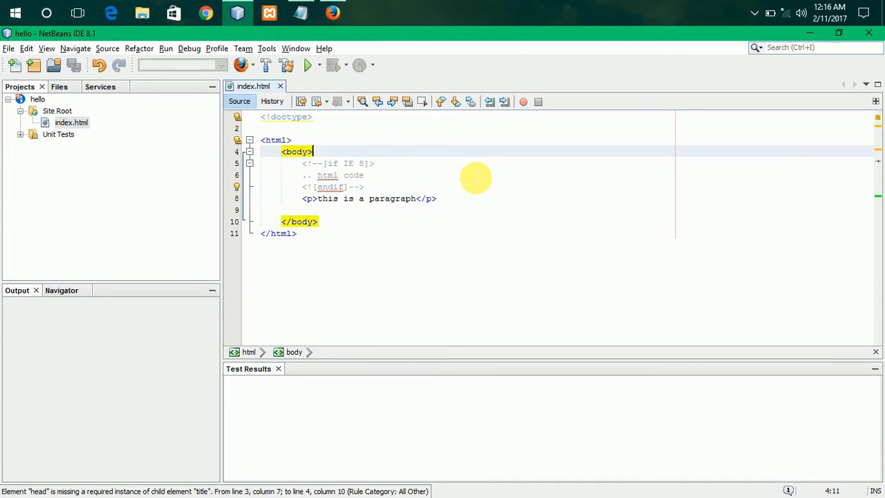
{"action": "left_click", "coordinate": [338, 163]}
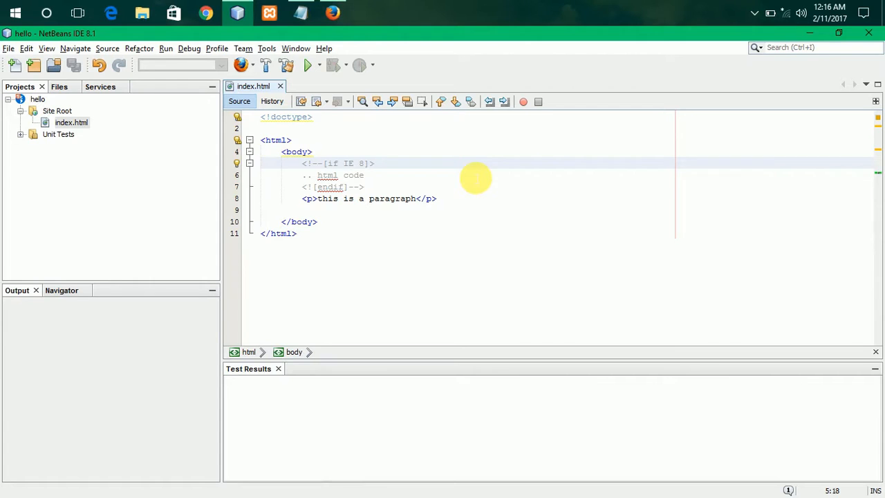
{"action": "right_click", "coordinate": [470, 172]}
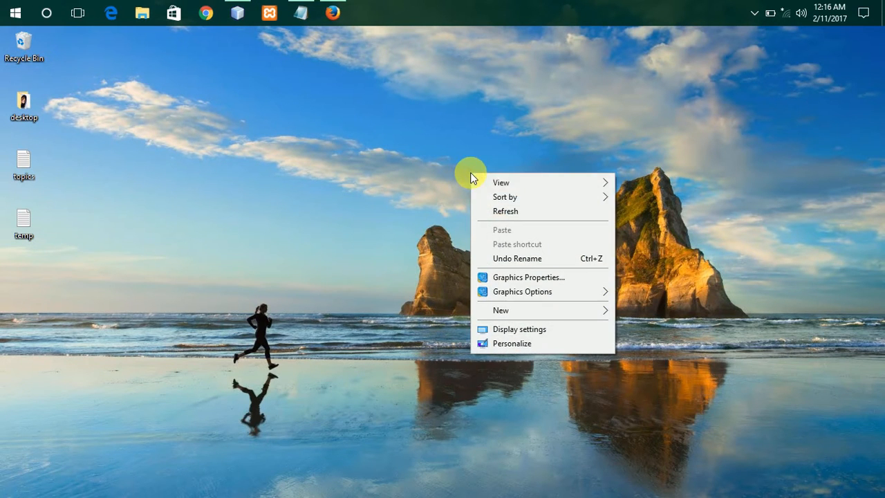
{"action": "left_click", "coordinate": [498, 208]}
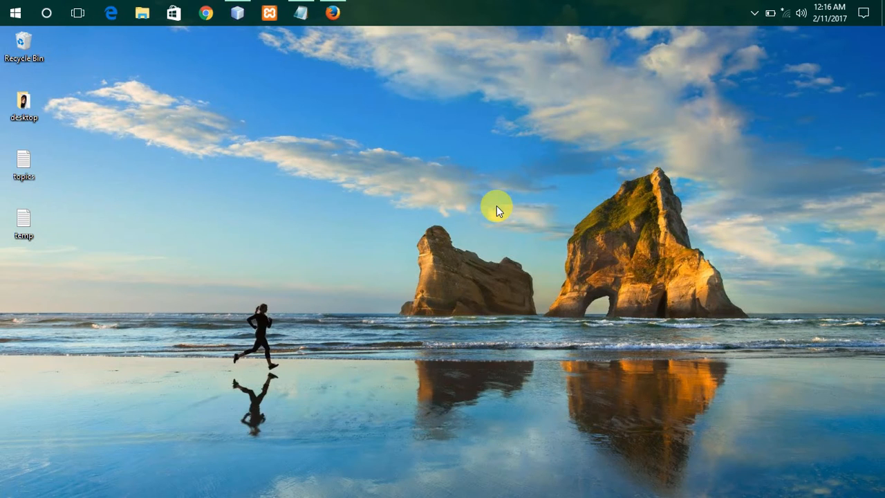
{"action": "right_click", "coordinate": [496, 208]}
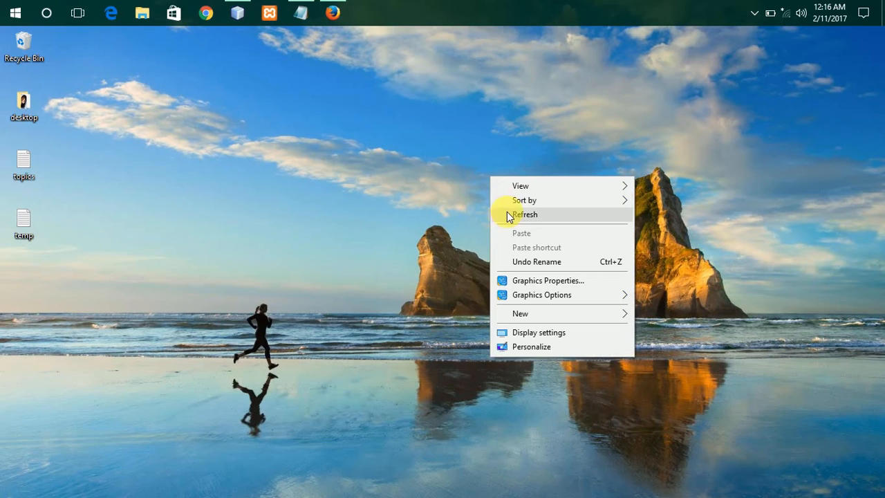
{"action": "left_click", "coordinate": [525, 215]}
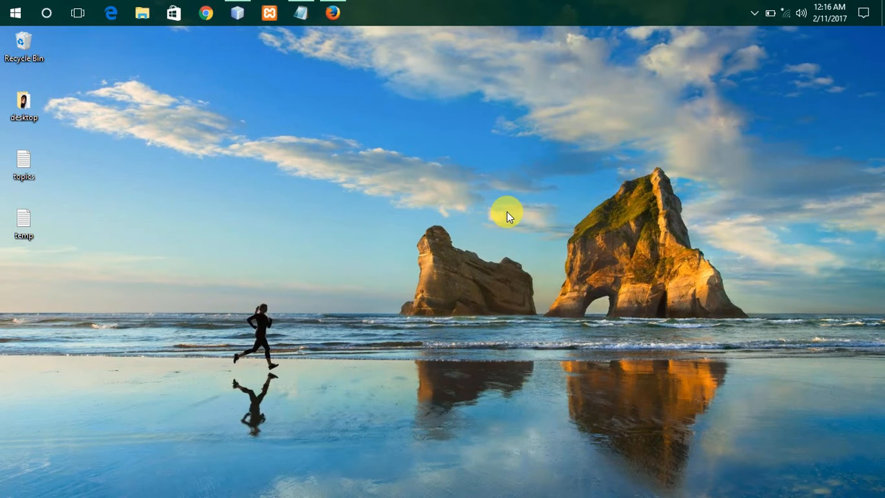
{"action": "mouse_move", "coordinate": [524, 220]}
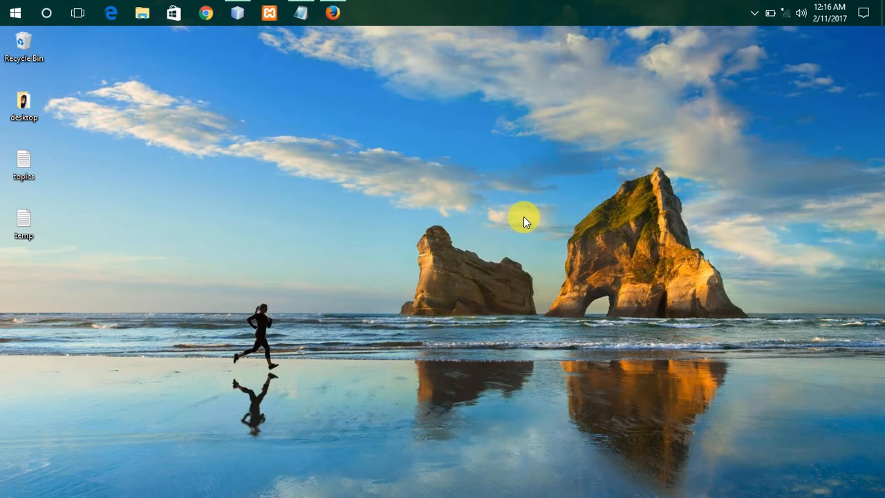
{"action": "right_click", "coordinate": [524, 218]}
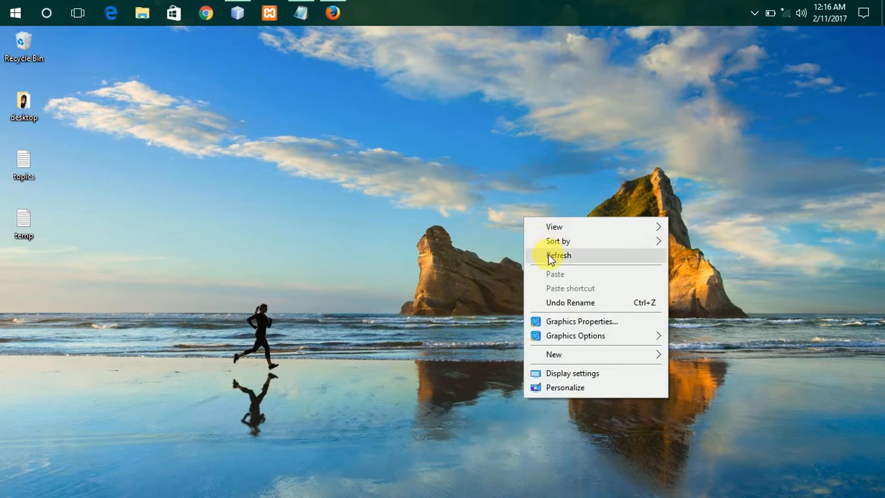
{"action": "left_click", "coordinate": [558, 255]}
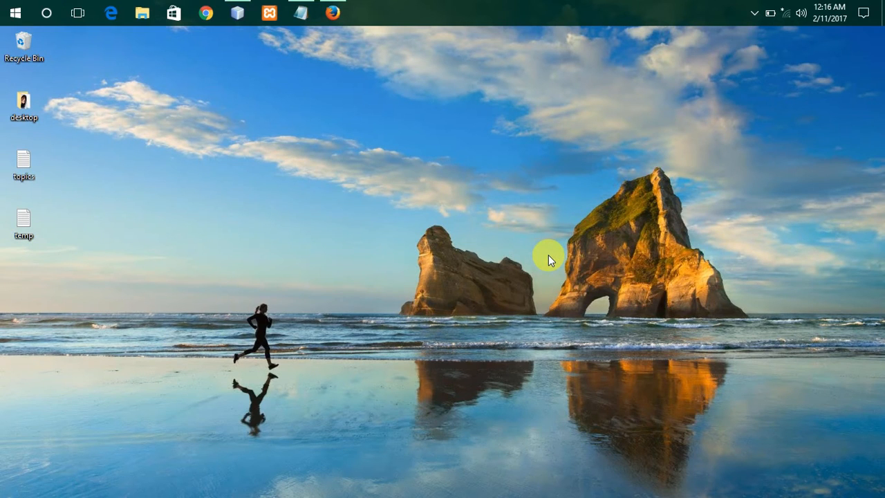